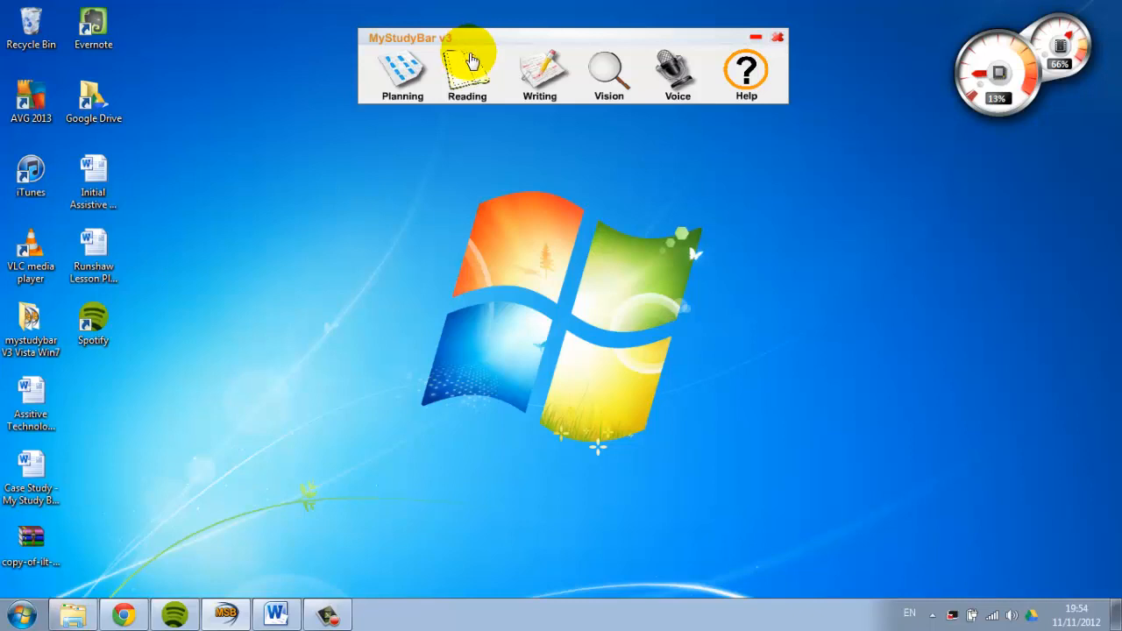
Open ssOverlay's Settings from its tray icon, showing transparency and the White colour option
{"action": "left_click", "coordinate": [466, 72]}
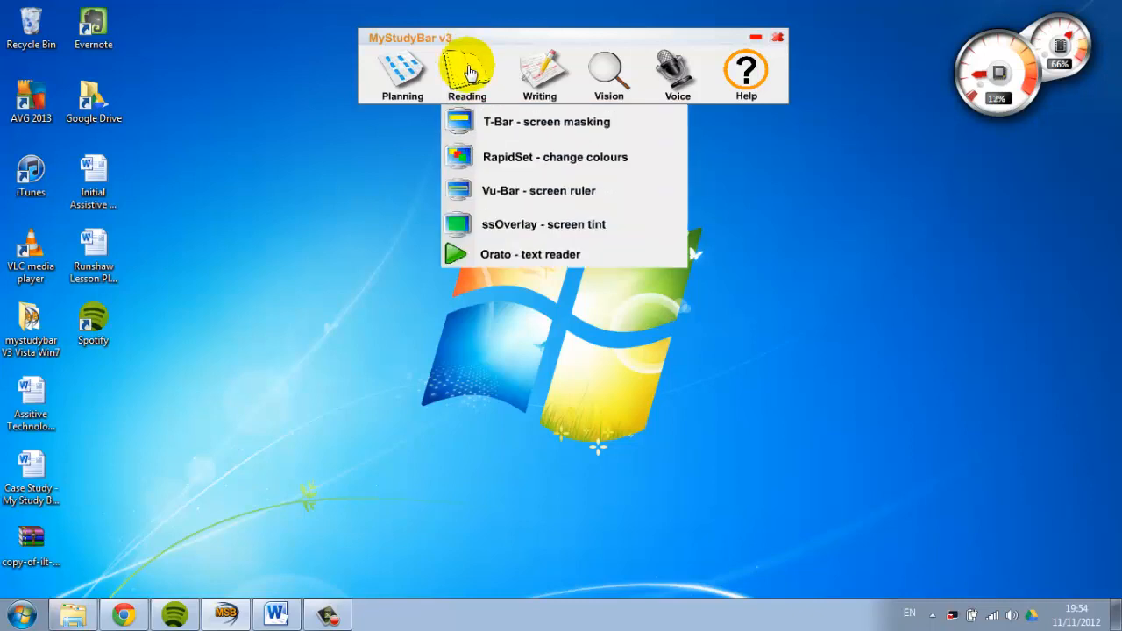
{"action": "mouse_move", "coordinate": [403, 171]}
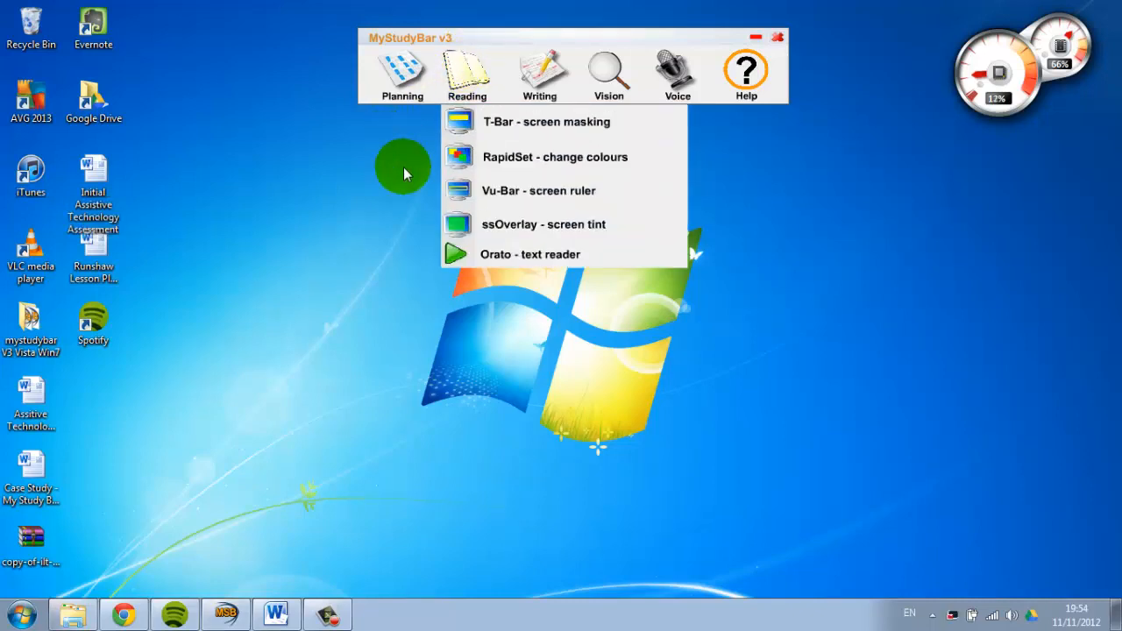
{"action": "left_click", "coordinate": [466, 71]}
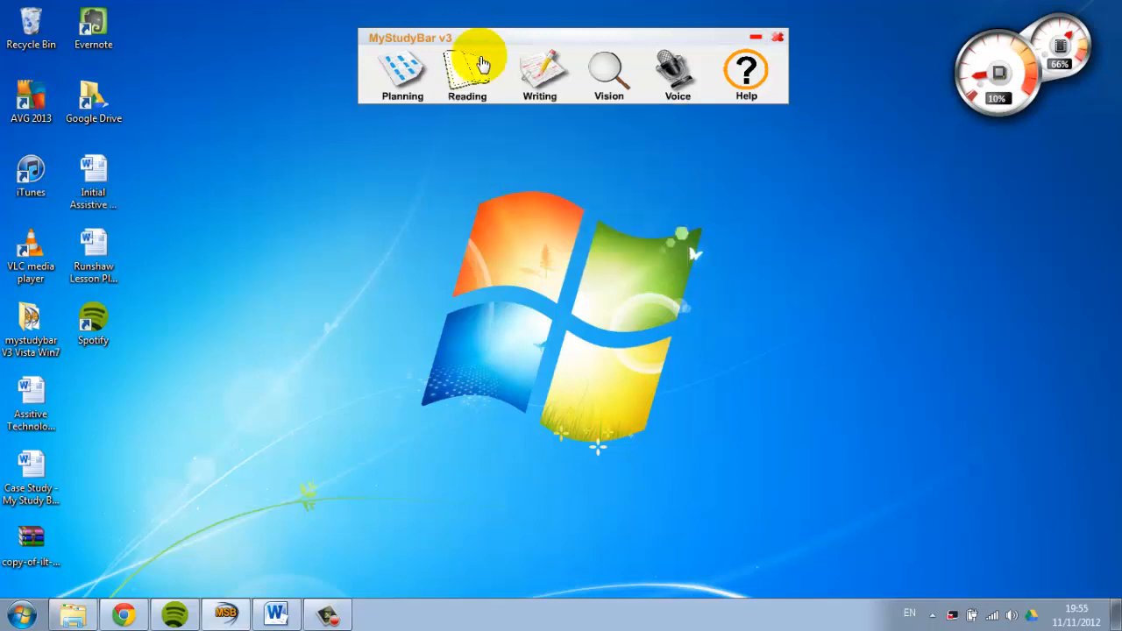
{"action": "mouse_move", "coordinate": [739, 515]}
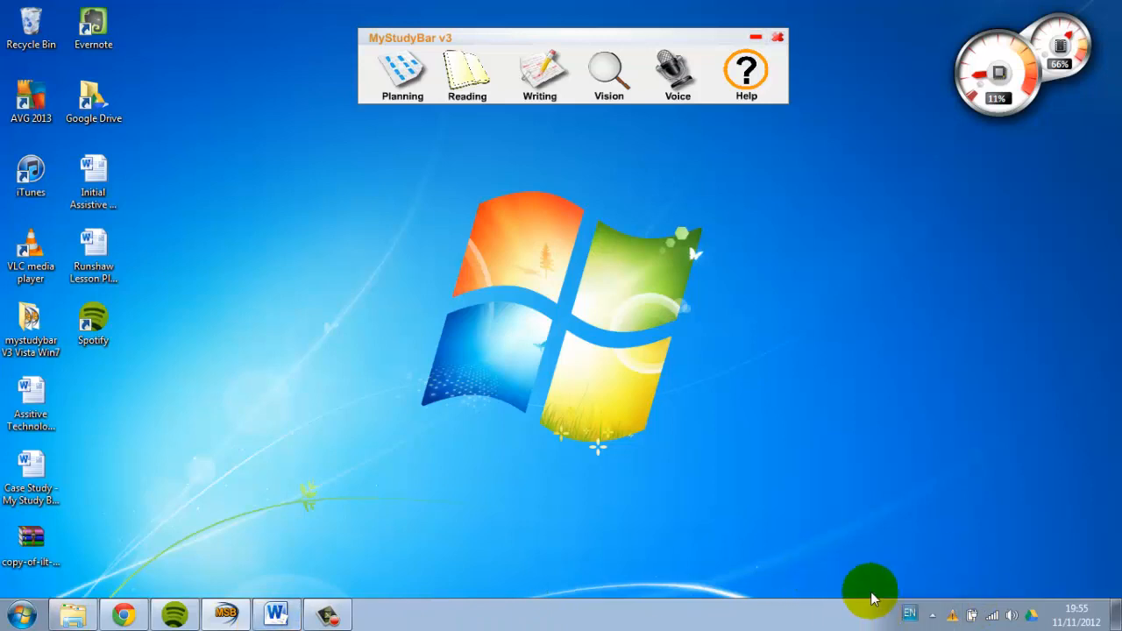
{"action": "mouse_move", "coordinate": [479, 70]}
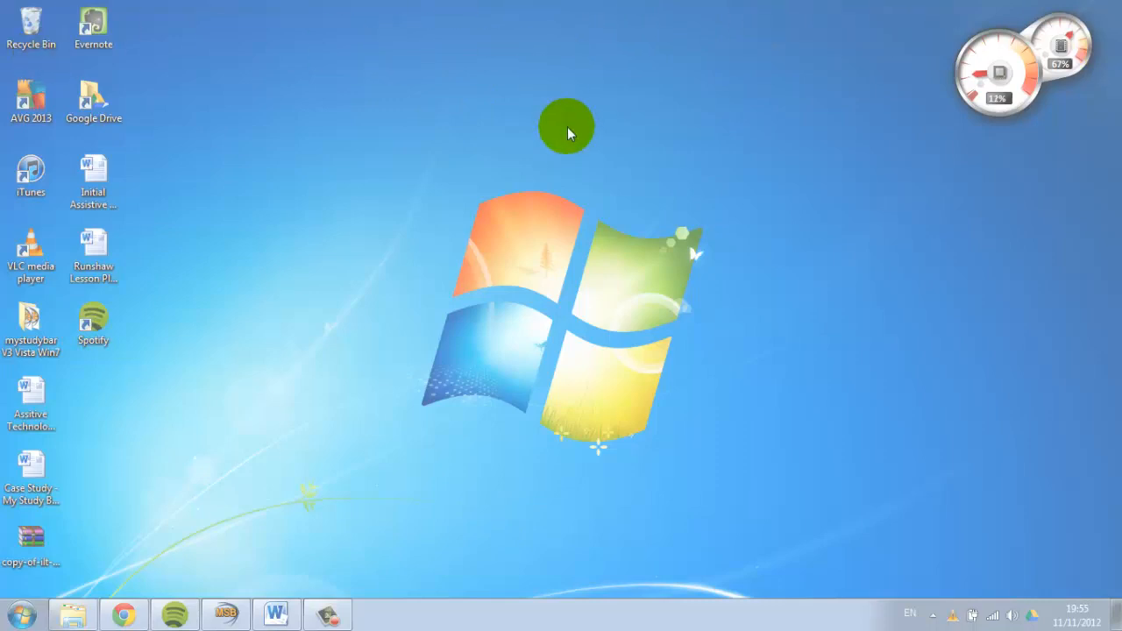
{"action": "mouse_move", "coordinate": [447, 272]}
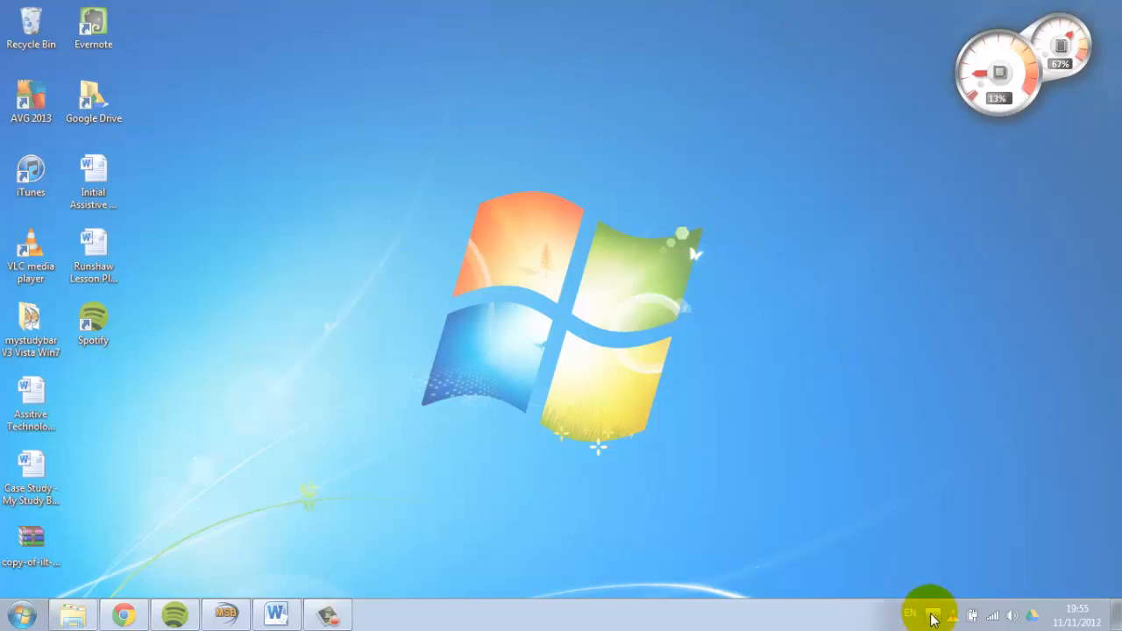
{"action": "mouse_move", "coordinate": [543, 609]}
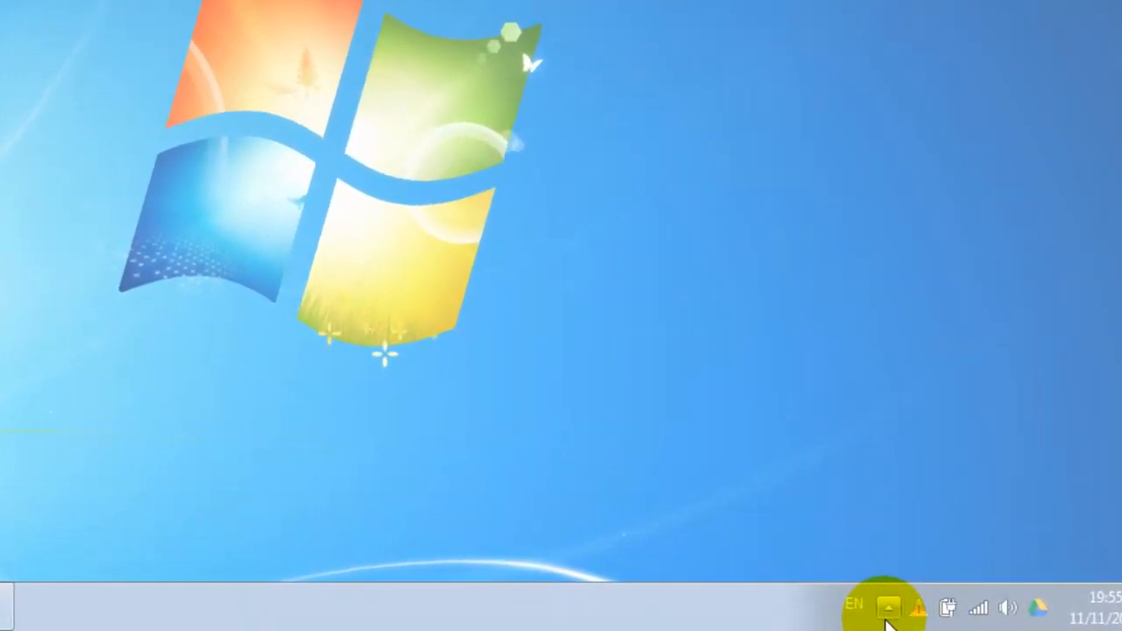
{"action": "left_click", "coordinate": [889, 606]}
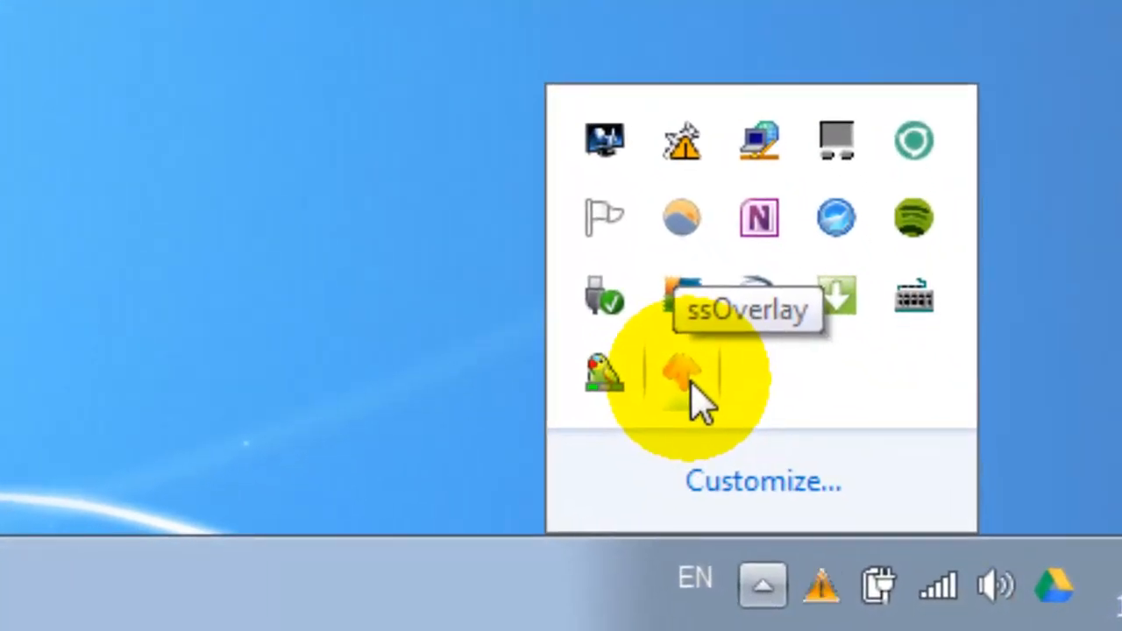
{"action": "right_click", "coordinate": [679, 372]}
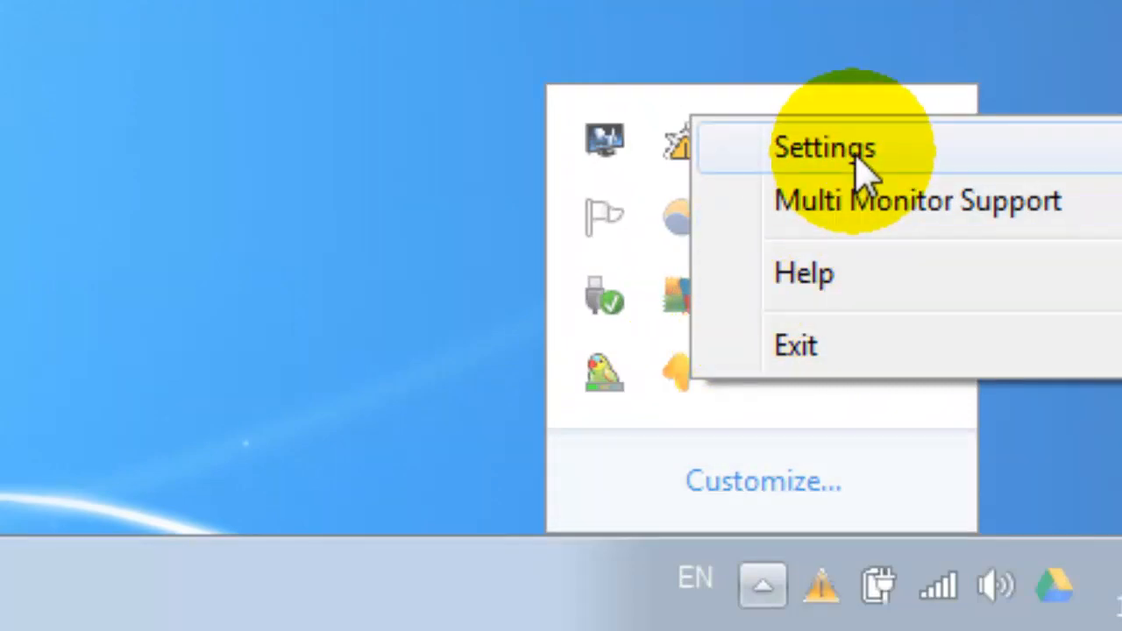
{"action": "left_click", "coordinate": [822, 147]}
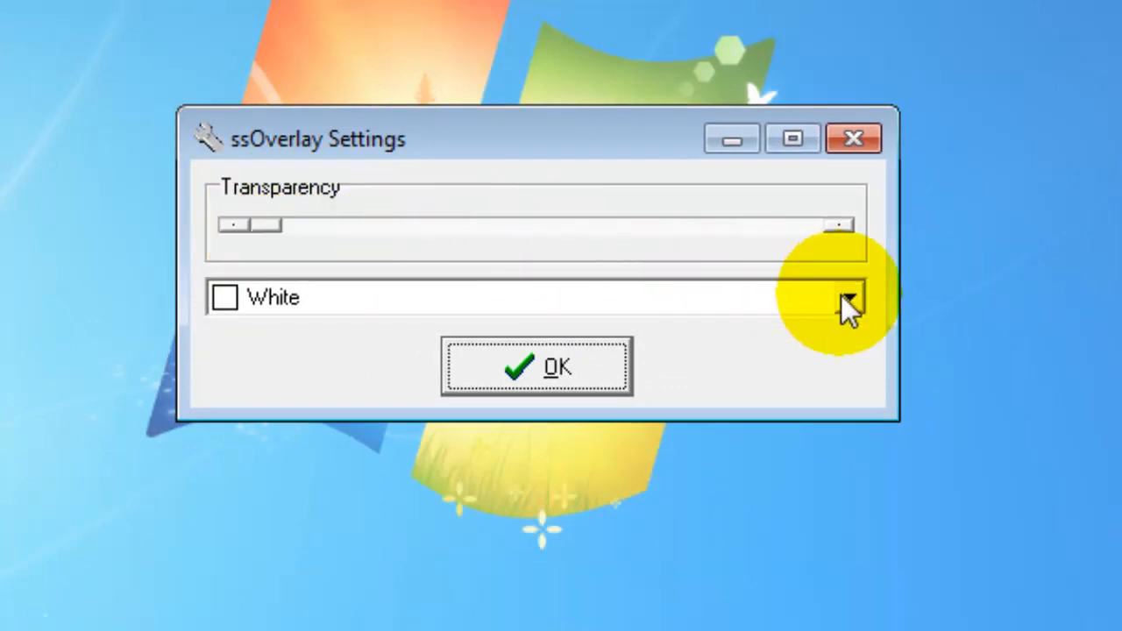
Choose Fuchsia from the tint colour list to turn the screen pinkish-purple
{"action": "left_click", "coordinate": [846, 297]}
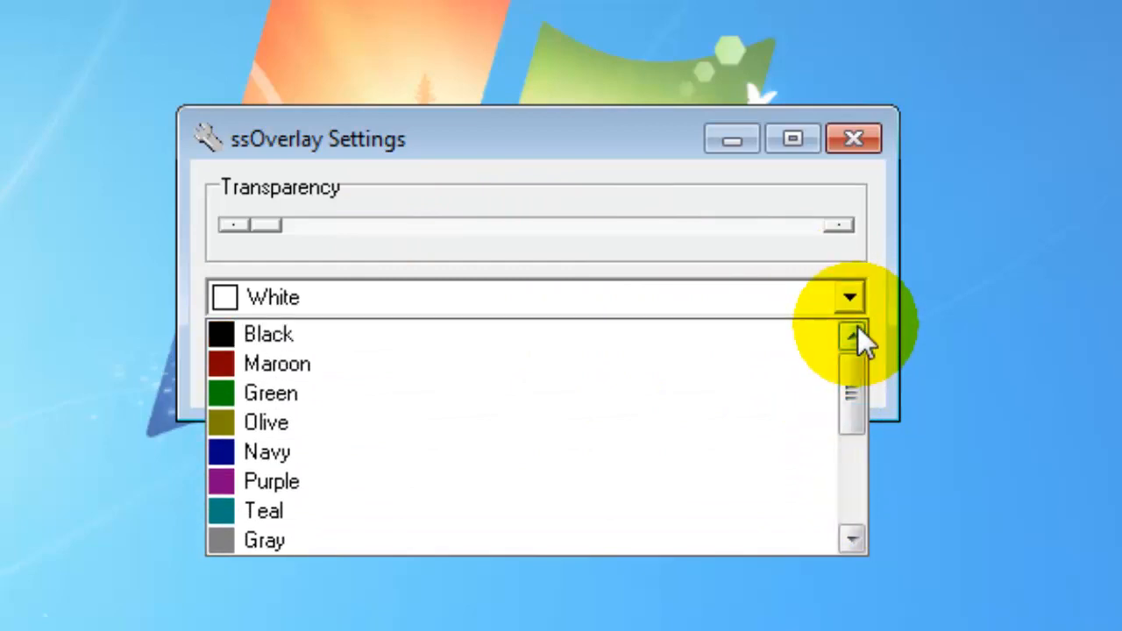
{"action": "left_click_drag", "start_coordinate": [850, 341], "coordinate": [850, 412]}
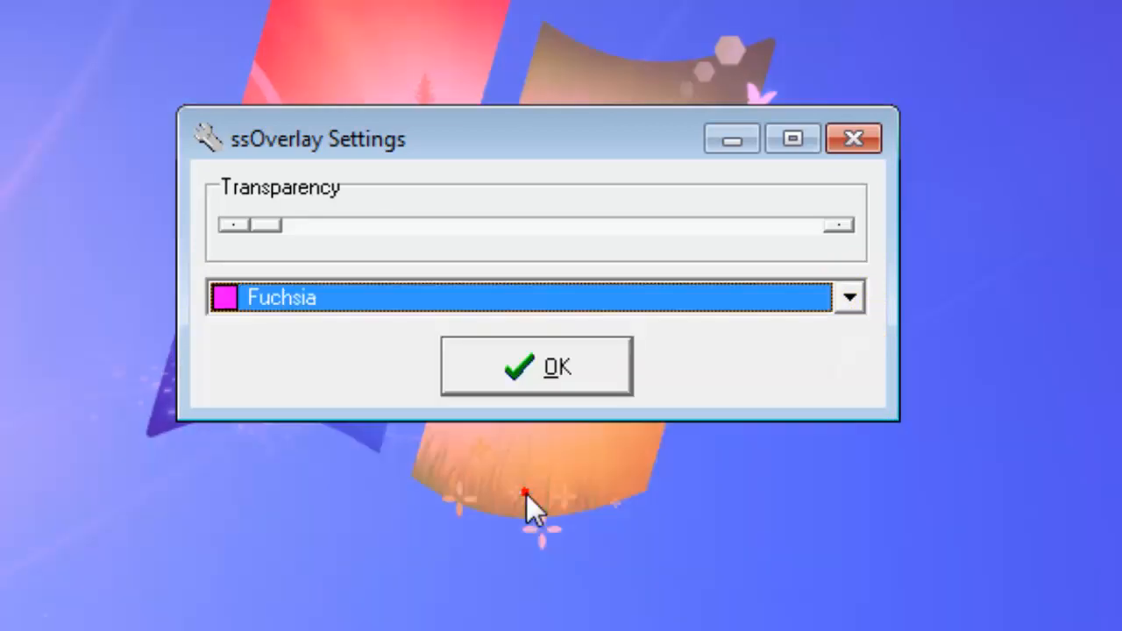
{"action": "mouse_move", "coordinate": [701, 13]}
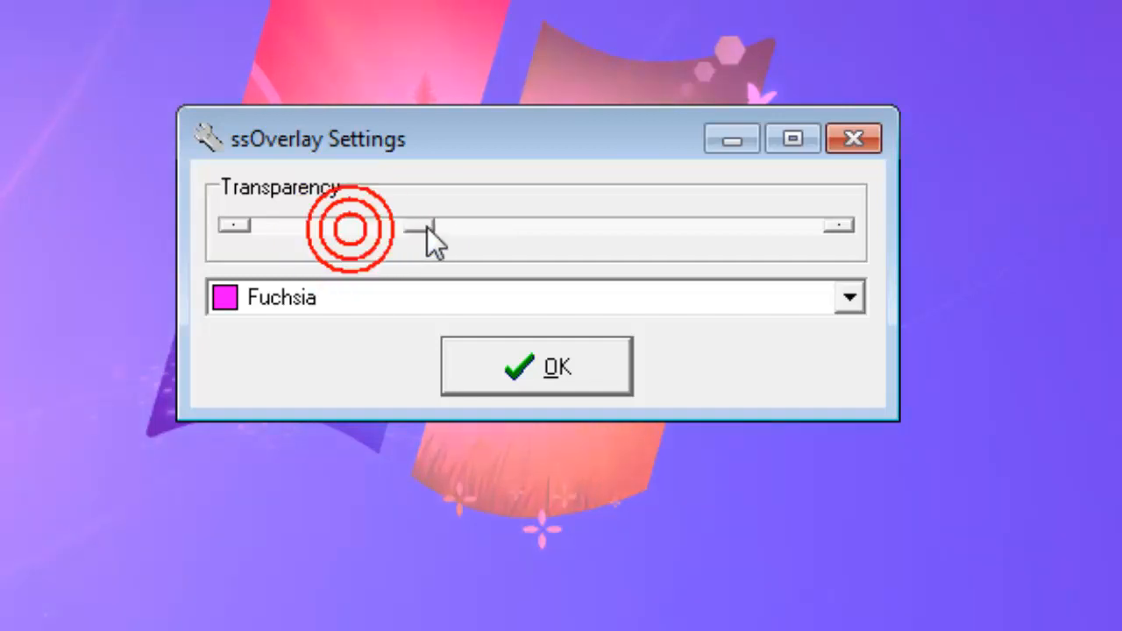
Slide the fuchsia tint's transparency level across and confirm the settings with OK
{"action": "left_click_drag", "start_coordinate": [420, 227], "coordinate": [837, 226]}
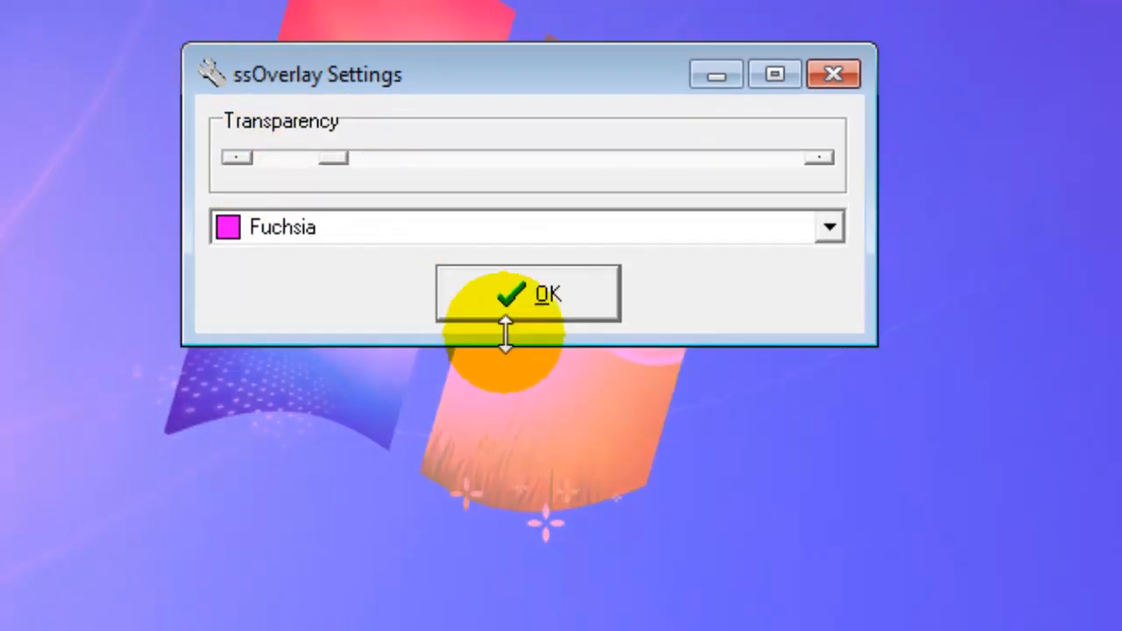
{"action": "left_click", "coordinate": [528, 294]}
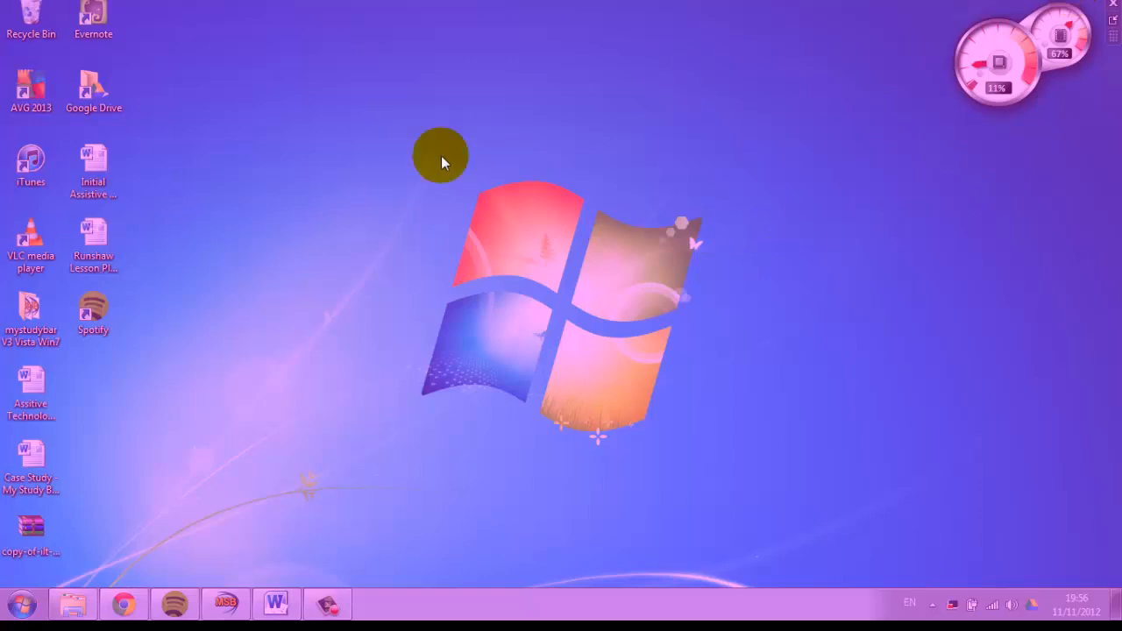
{"action": "mouse_move", "coordinate": [192, 604]}
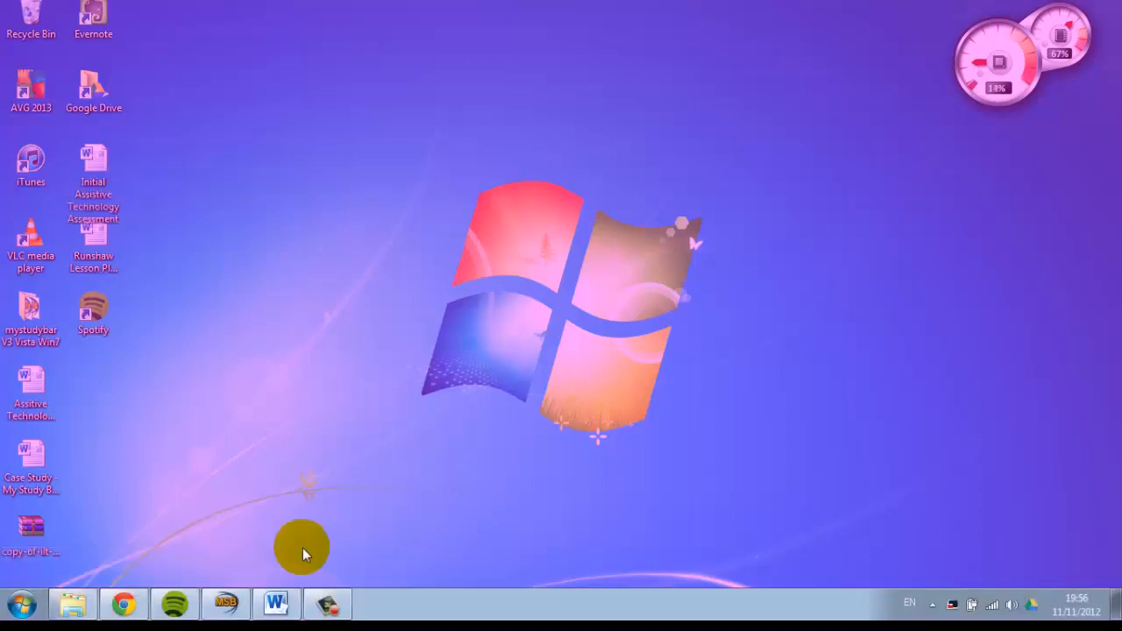
{"action": "left_click", "coordinate": [275, 604]}
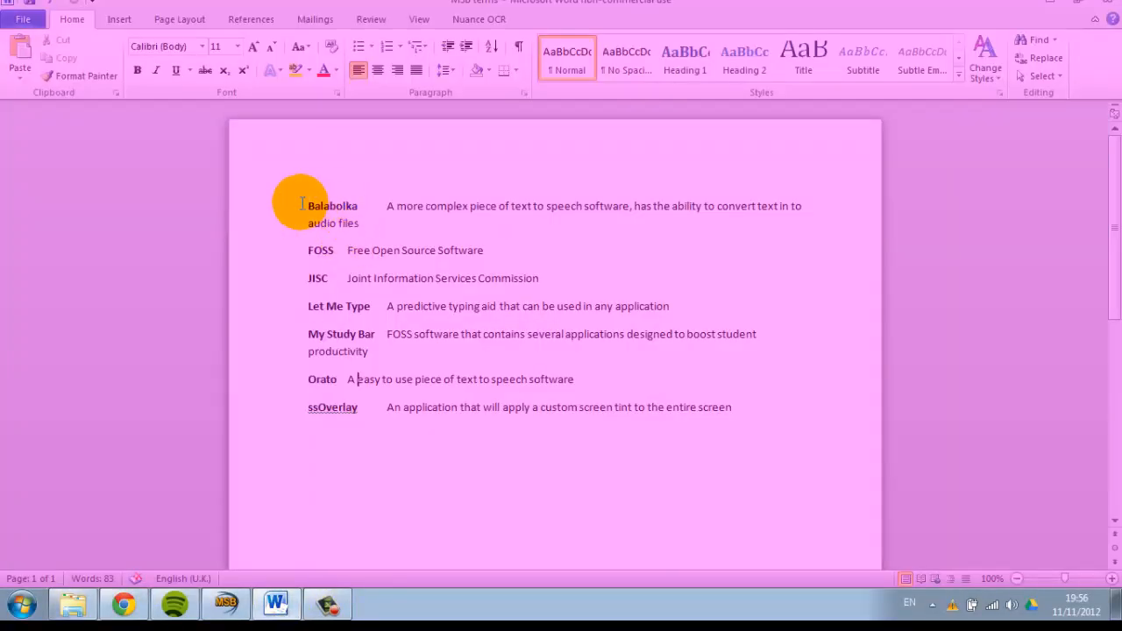
{"action": "left_click_drag", "start_coordinate": [302, 206], "coordinate": [793, 406]}
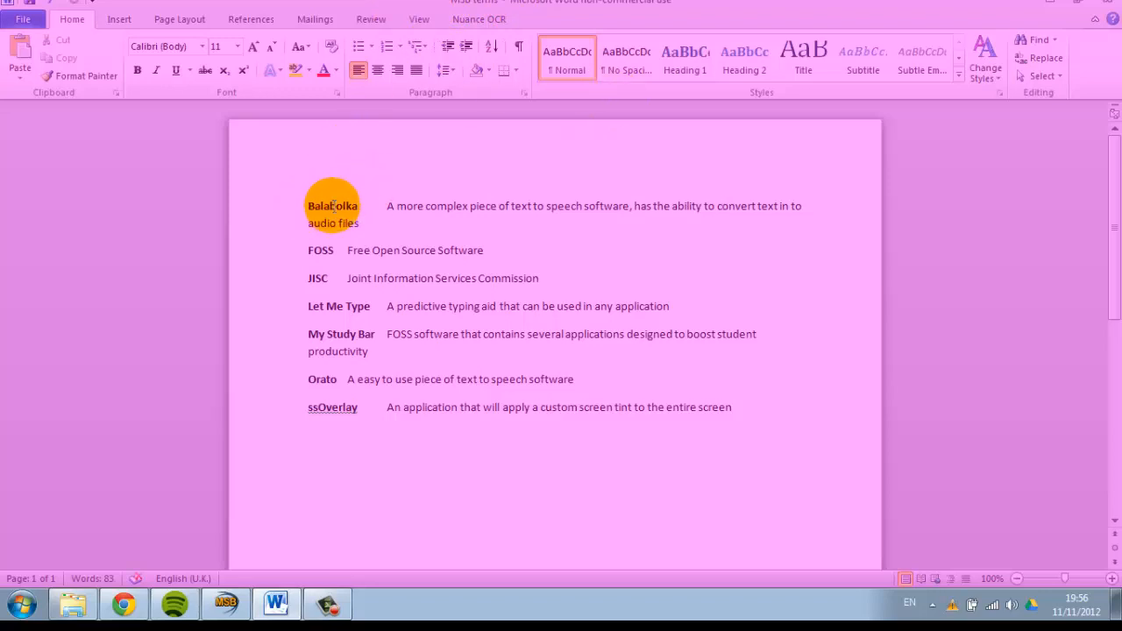
{"action": "double_click", "coordinate": [332, 205]}
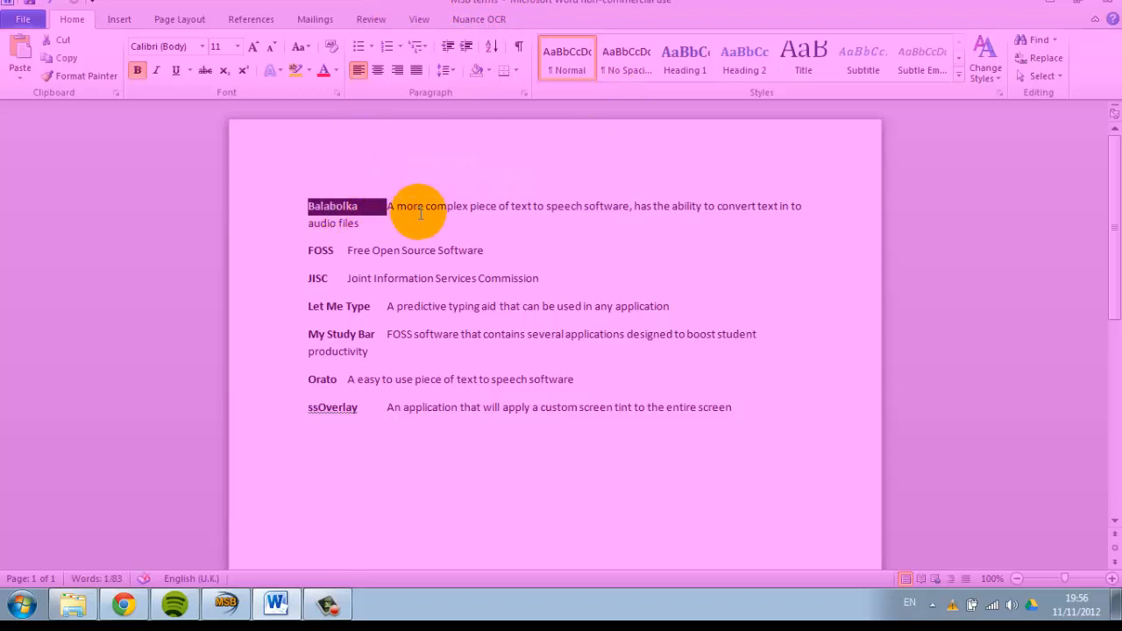
{"action": "mouse_move", "coordinate": [631, 208]}
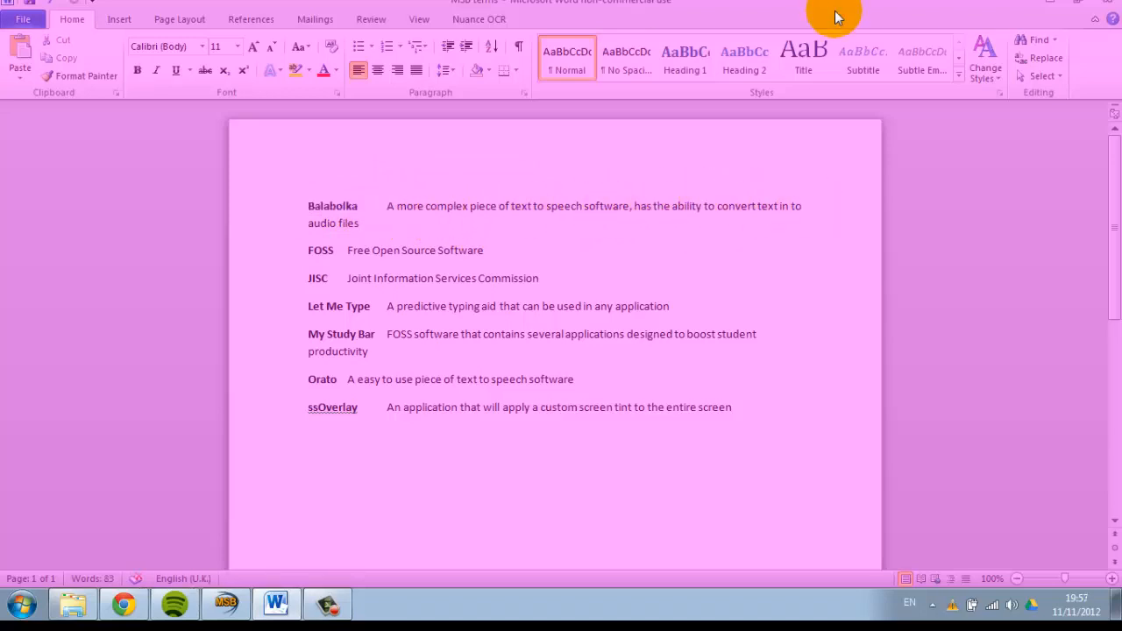
{"action": "mouse_move", "coordinate": [761, 410]}
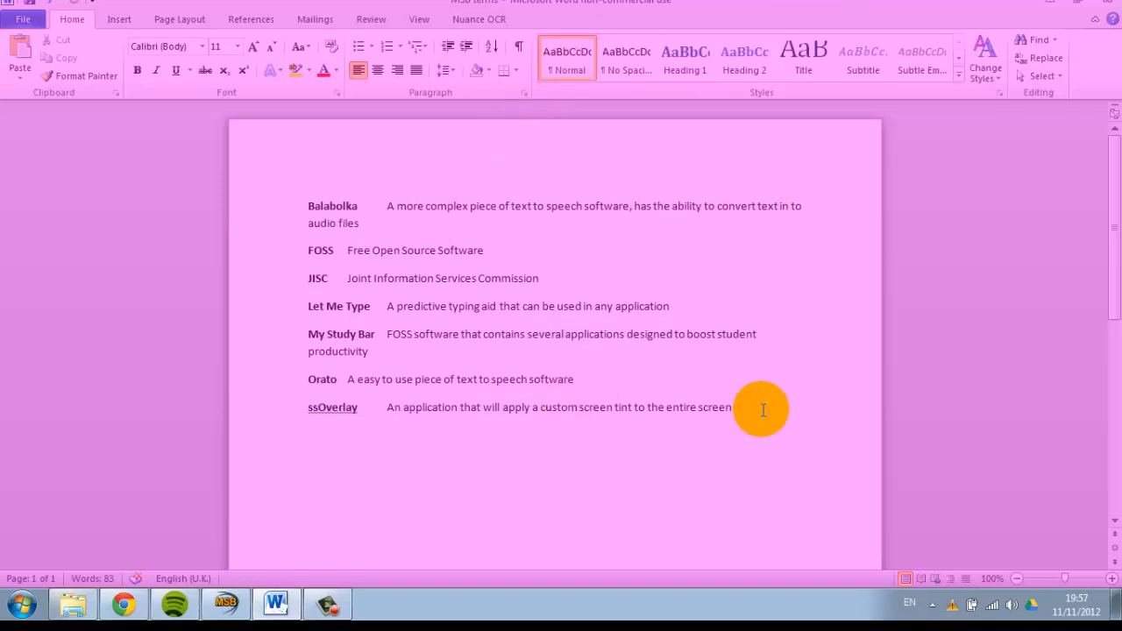
{"action": "mouse_move", "coordinate": [514, 602]}
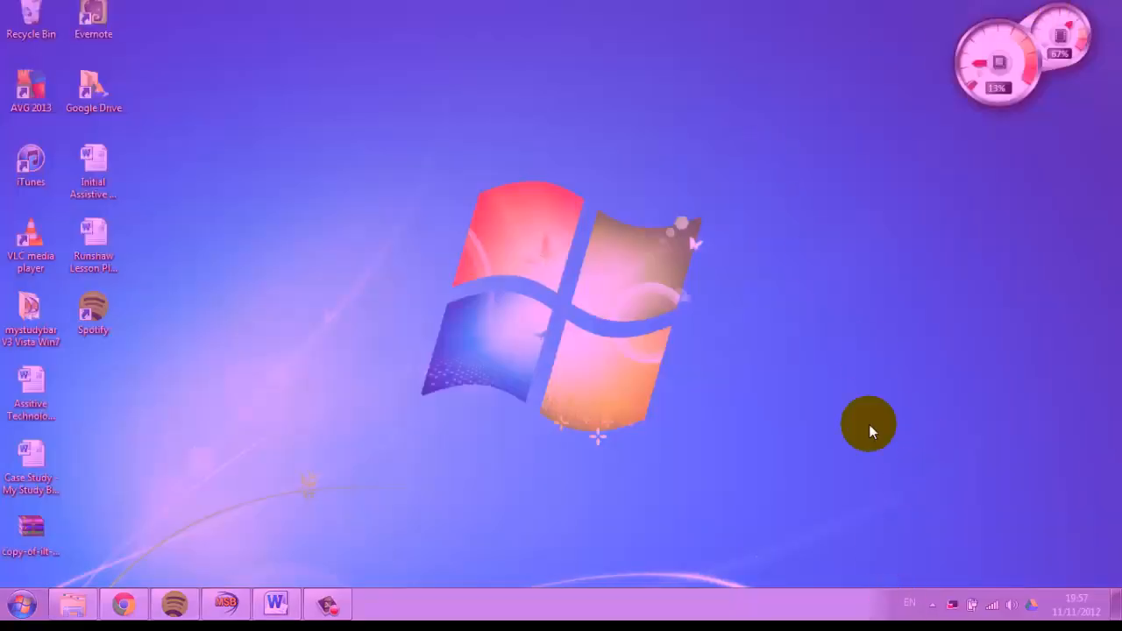
{"action": "mouse_move", "coordinate": [726, 412]}
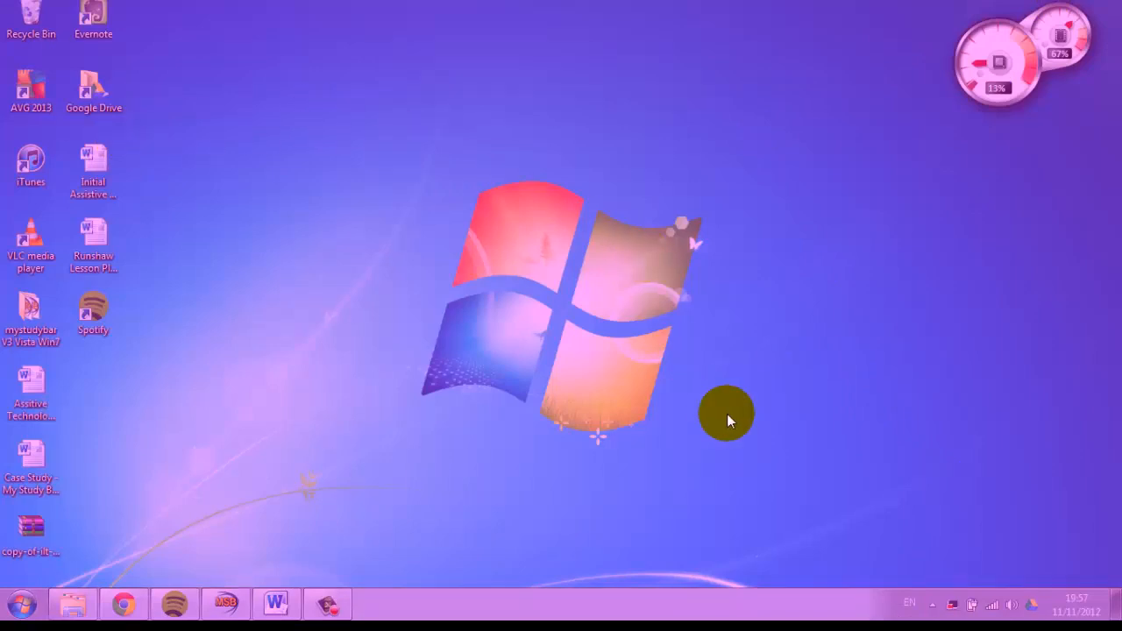
{"action": "mouse_move", "coordinate": [933, 605]}
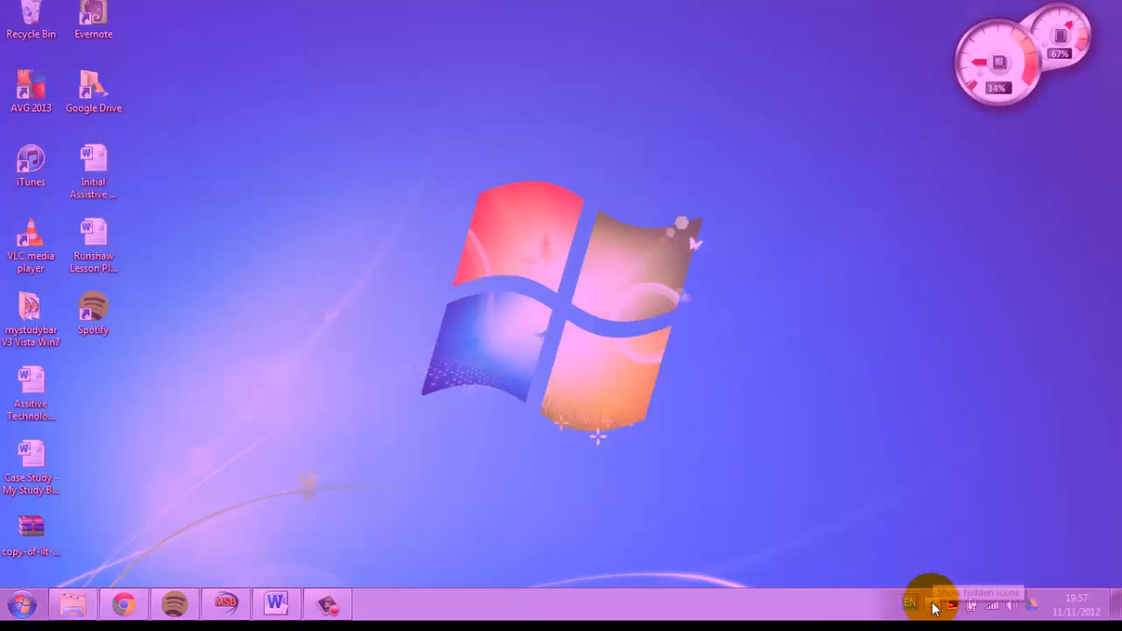
Exit ssOverlay from the hidden tray icons, removing the fuchsia tint
{"action": "left_click", "coordinate": [932, 605]}
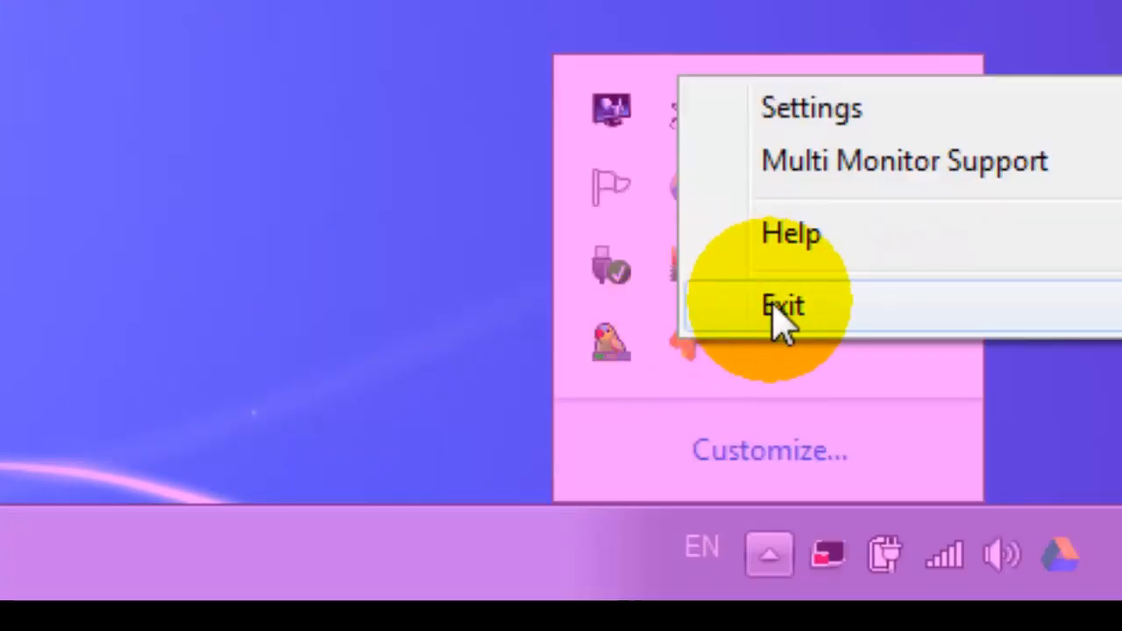
{"action": "left_click", "coordinate": [781, 305]}
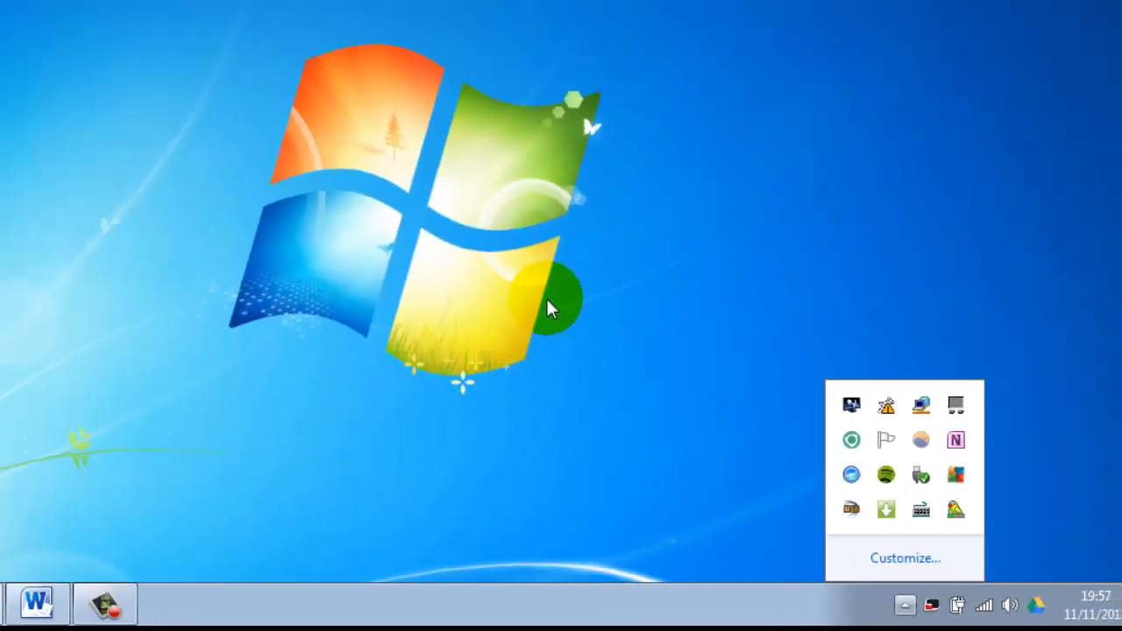